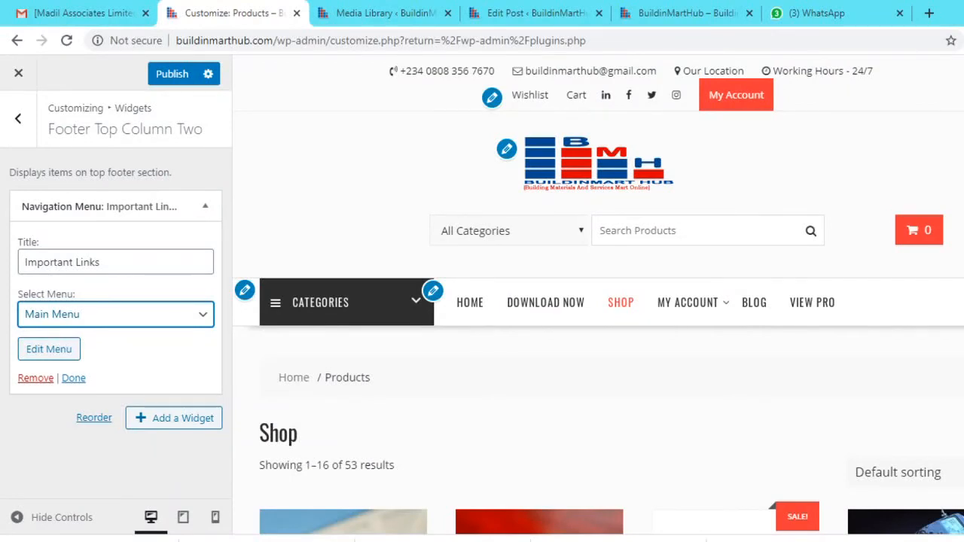
# - Leave the Customizer for the Media Library grid of uploaded images
pyautogui.click(384, 13)
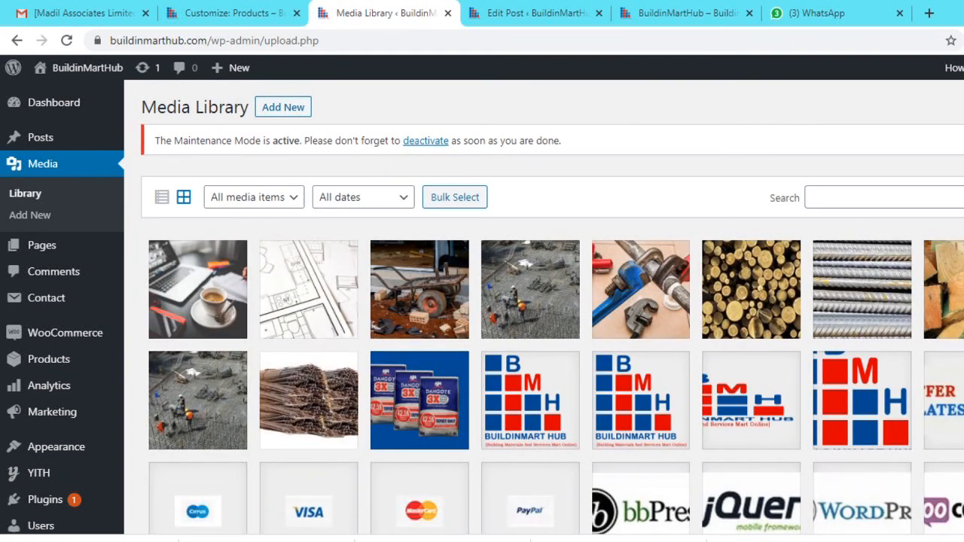
pyautogui.scroll(-3)
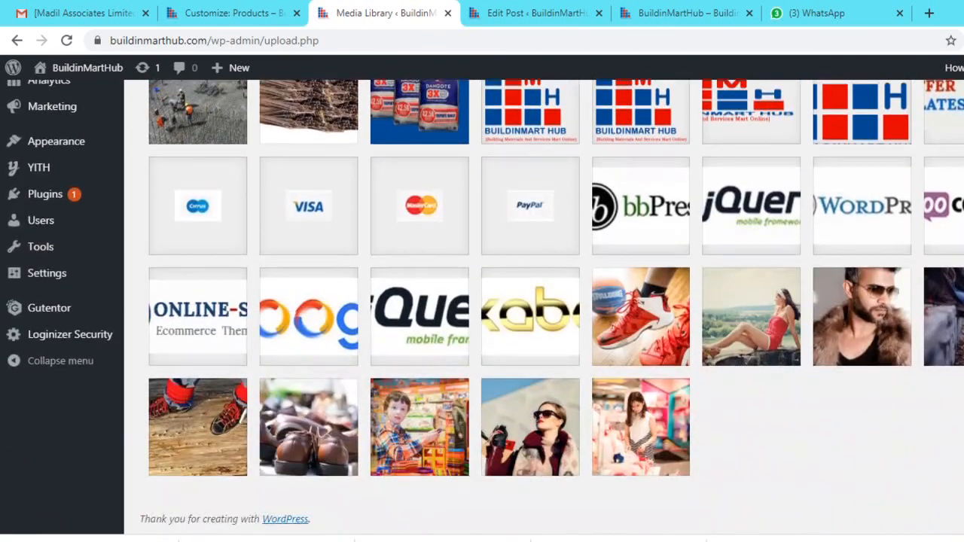
pyautogui.scroll(-3)
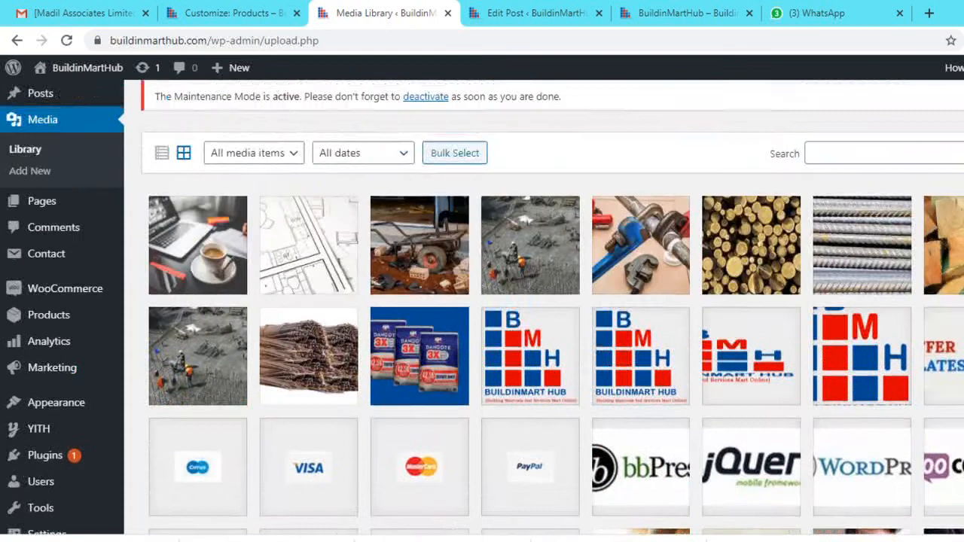
pyautogui.scroll(3)
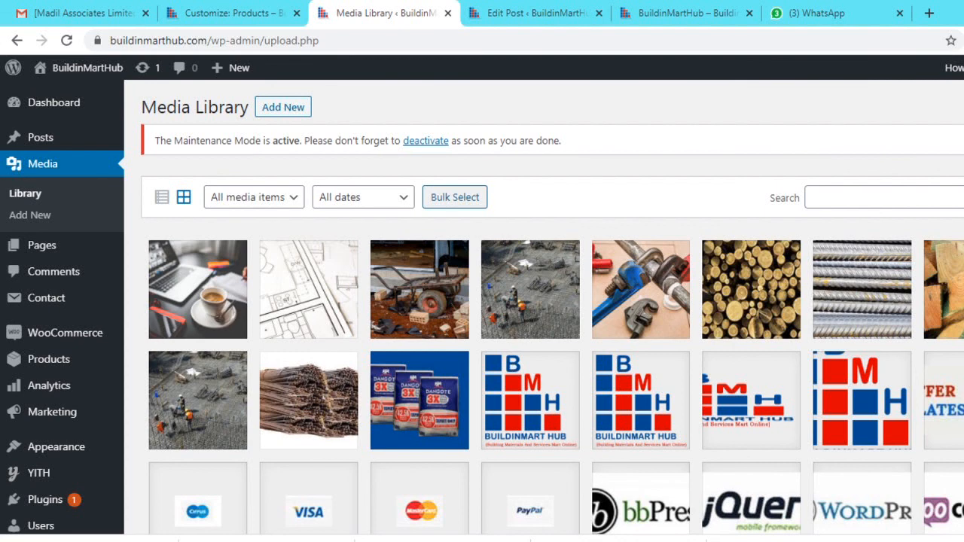
# - Bulk-select the red sneakers, fur-collar portrait, shoe and shopper, and girl shopping photos
pyautogui.click(454, 197)
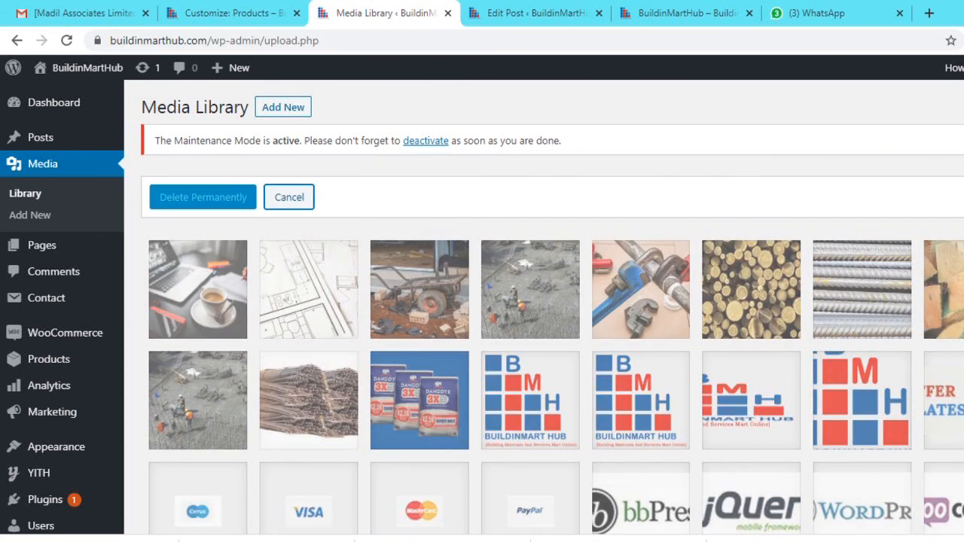
pyautogui.scroll(-3)
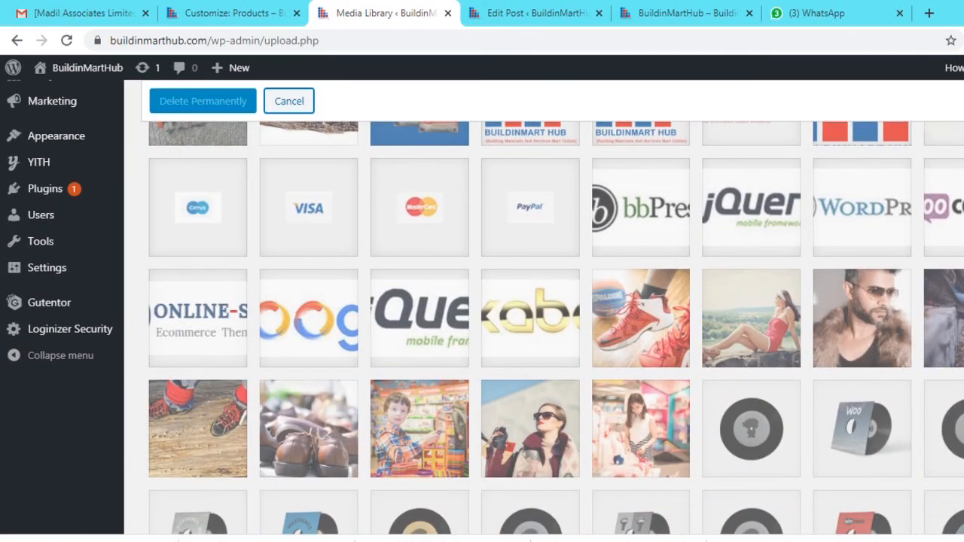
pyautogui.click(749, 317)
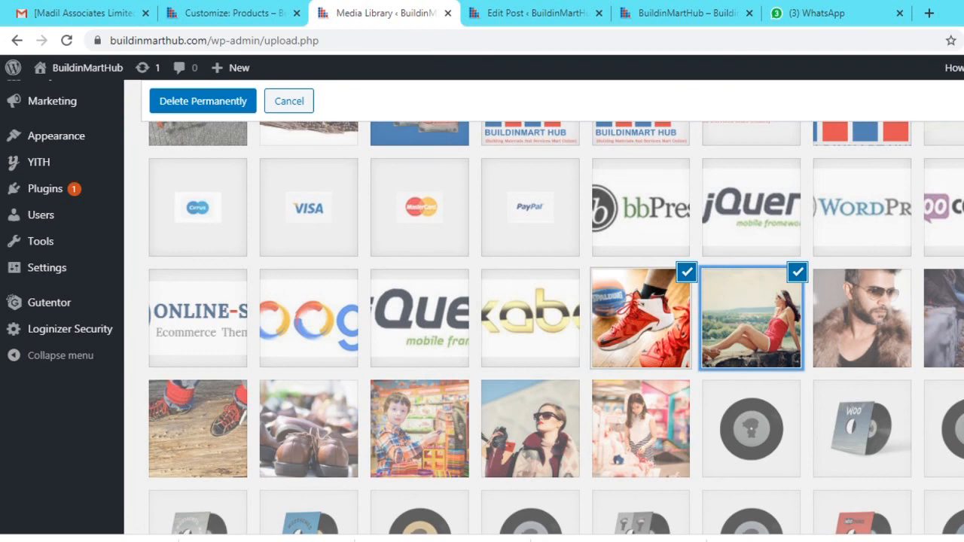
pyautogui.click(862, 317)
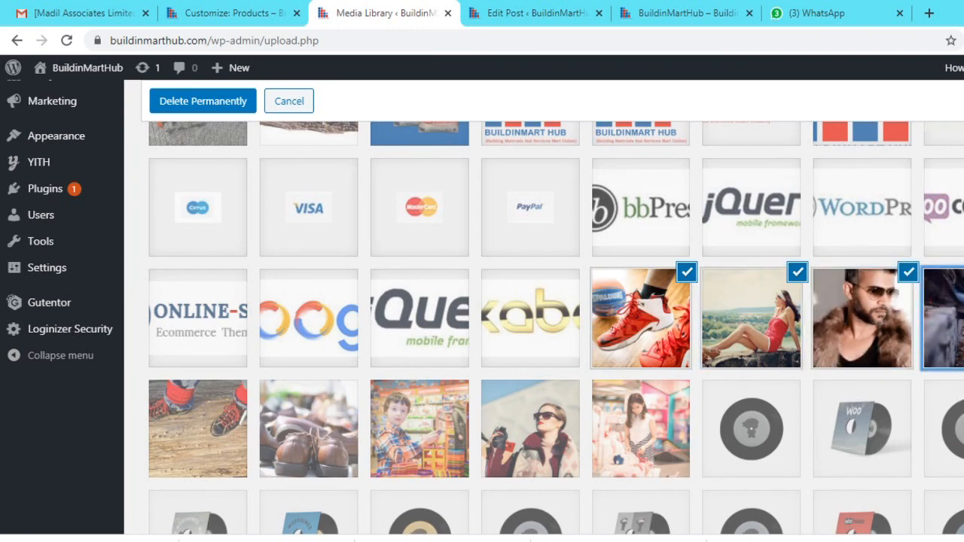
pyautogui.click(530, 428)
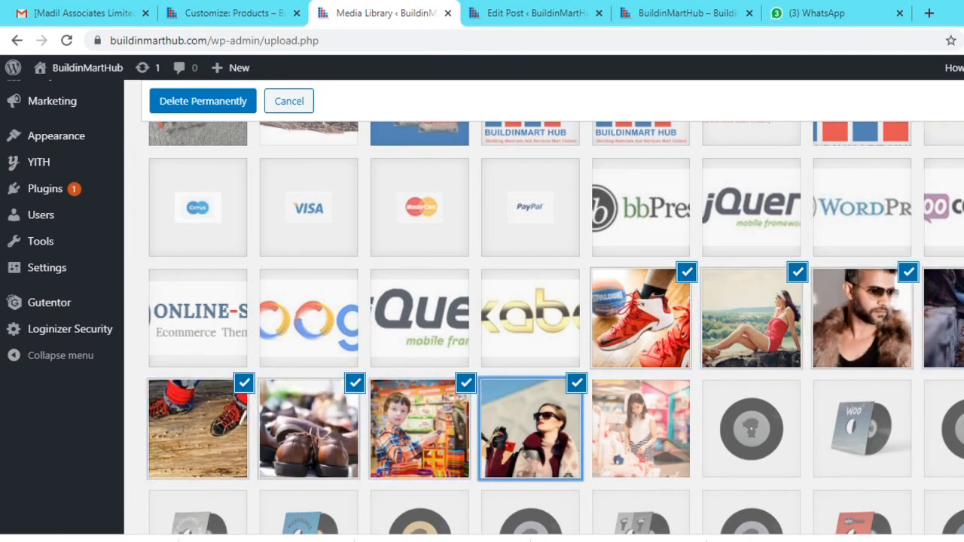
pyautogui.click(640, 428)
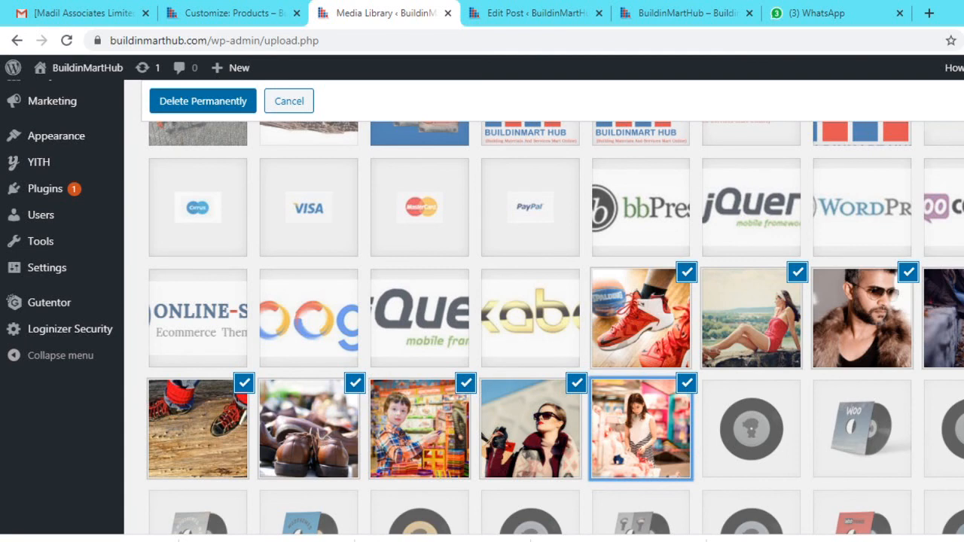
# - Delete the selected photos permanently and confirm the prompt
pyautogui.click(201, 100)
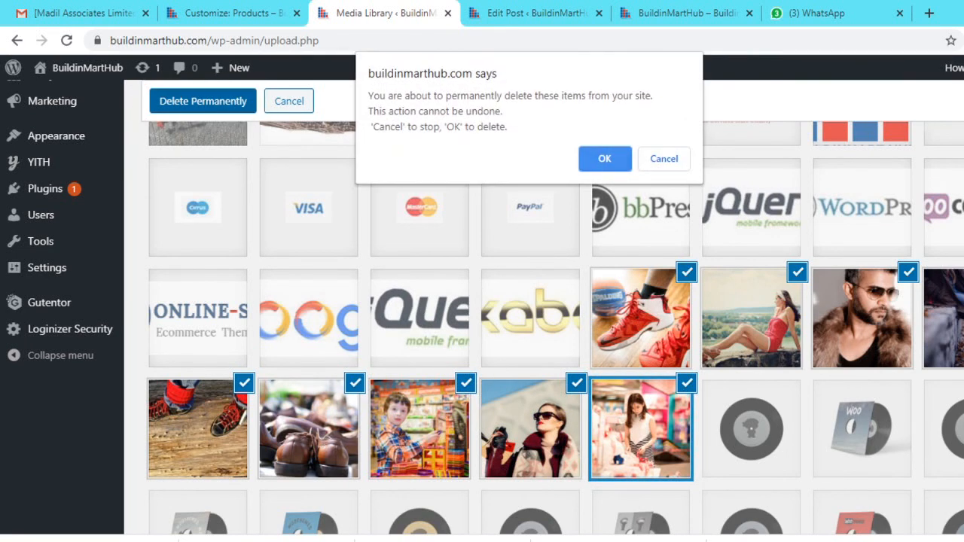
pyautogui.click(604, 158)
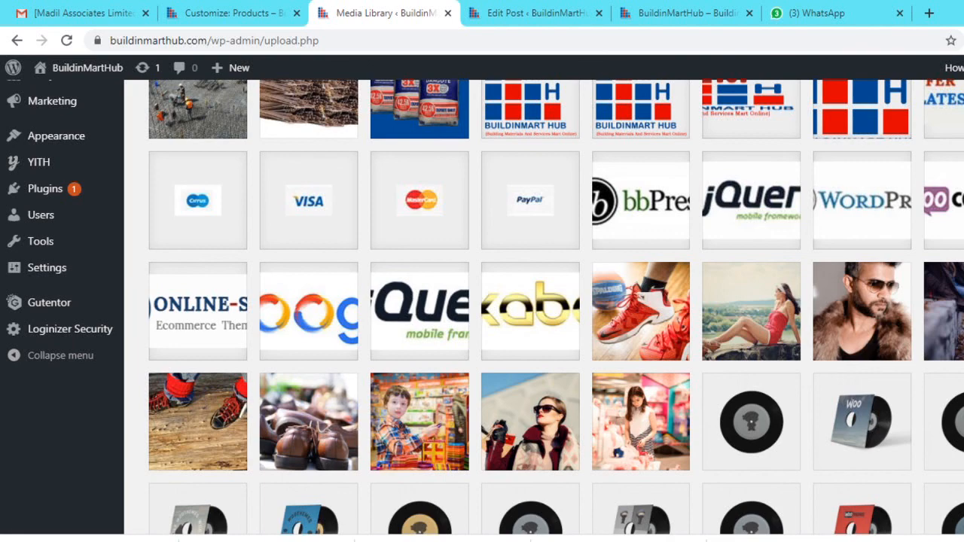
pyautogui.scroll(-3)
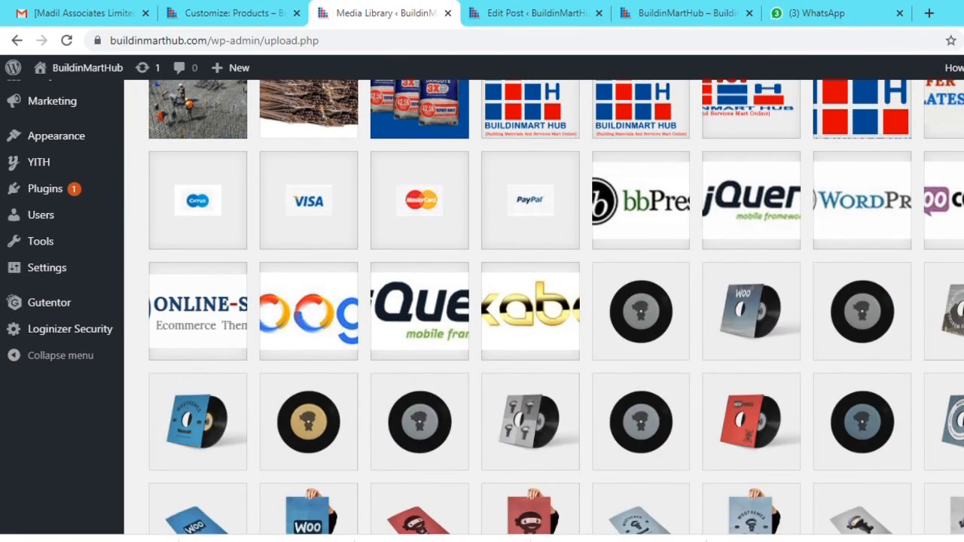
pyautogui.scroll(3)
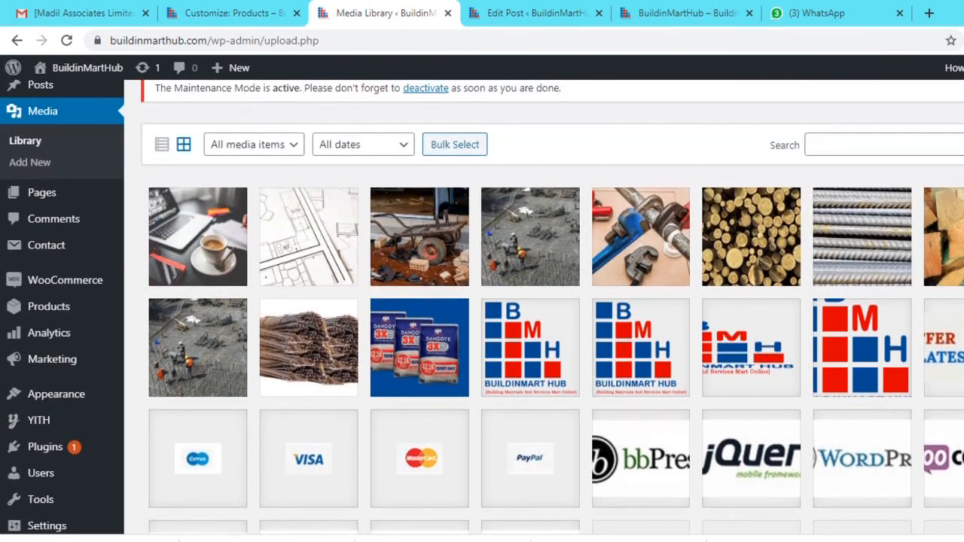
pyautogui.scroll(-3)
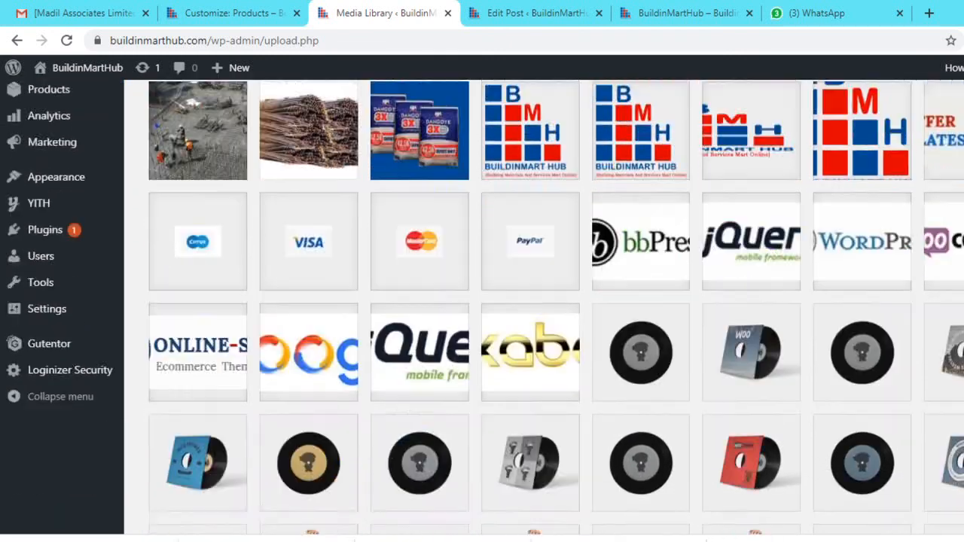
pyautogui.scroll(-3)
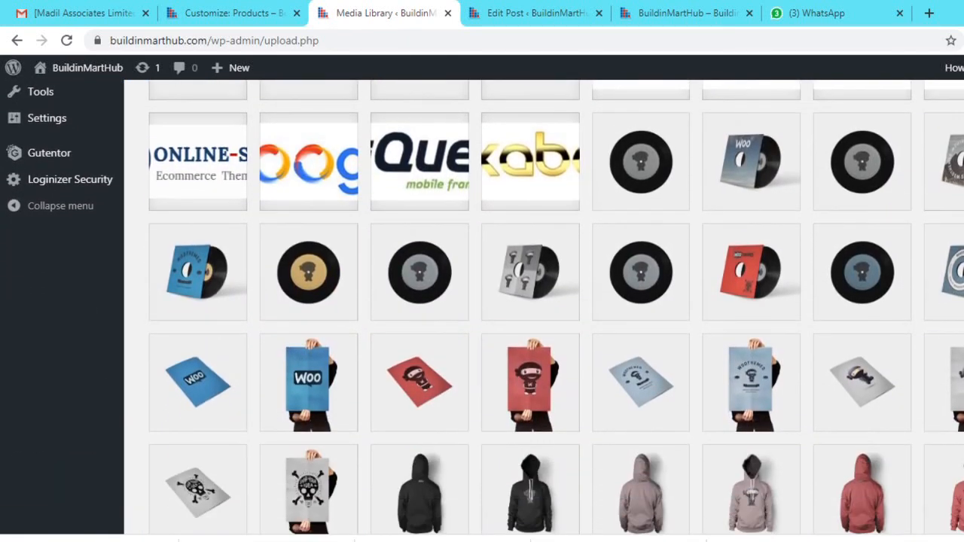
pyautogui.scroll(-3)
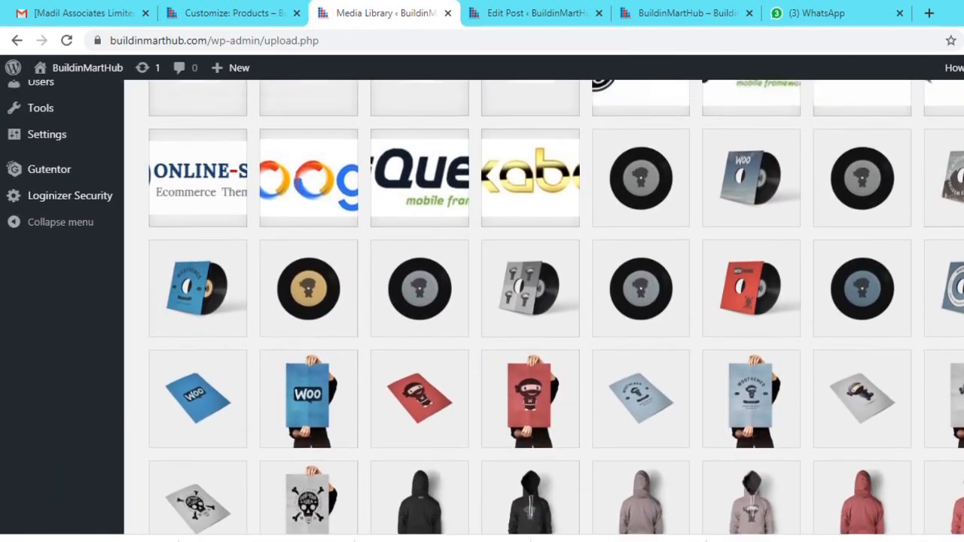
pyautogui.scroll(3)
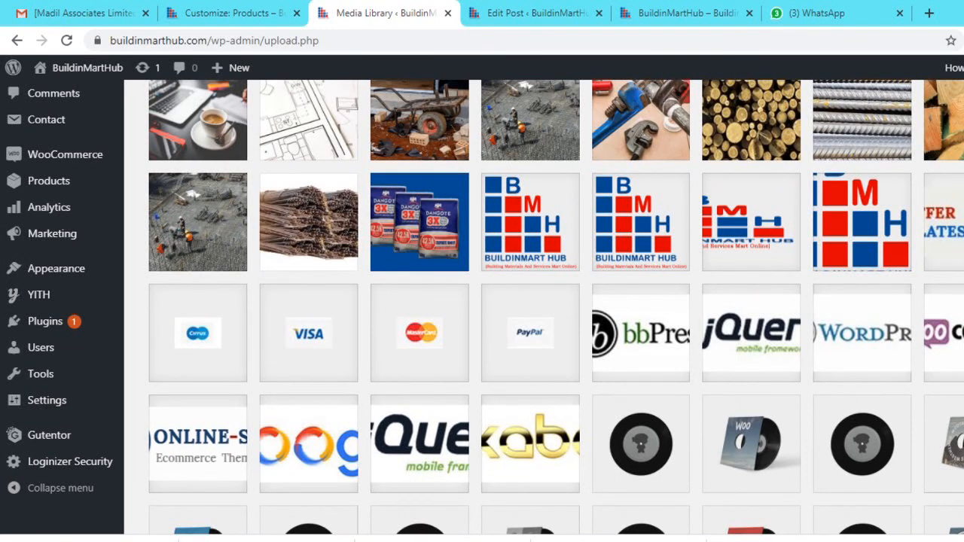